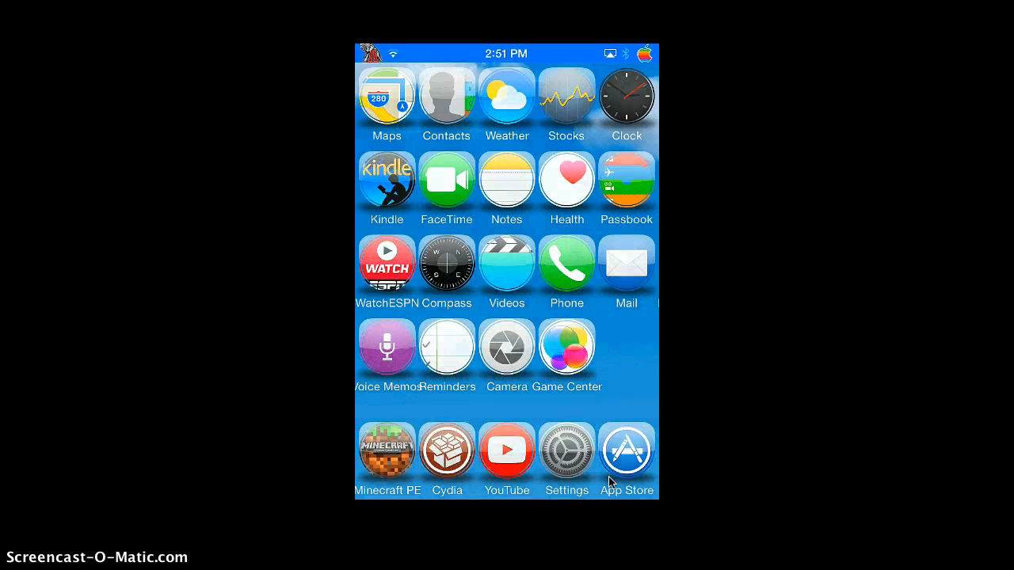
- Launch Cydia, glance at the Installed packages list, and return to the Home page
left_click(626, 450)
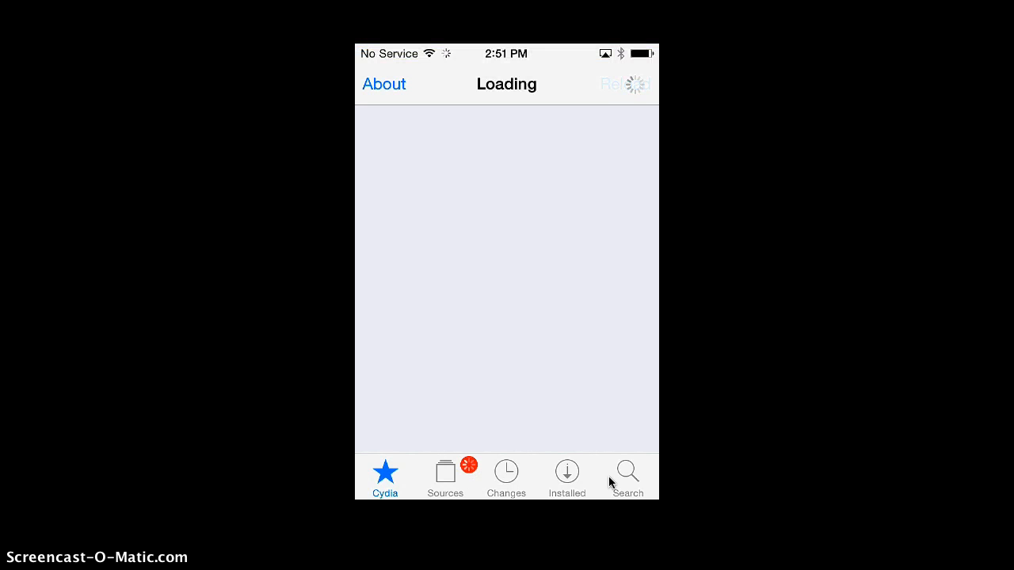
left_click(567, 475)
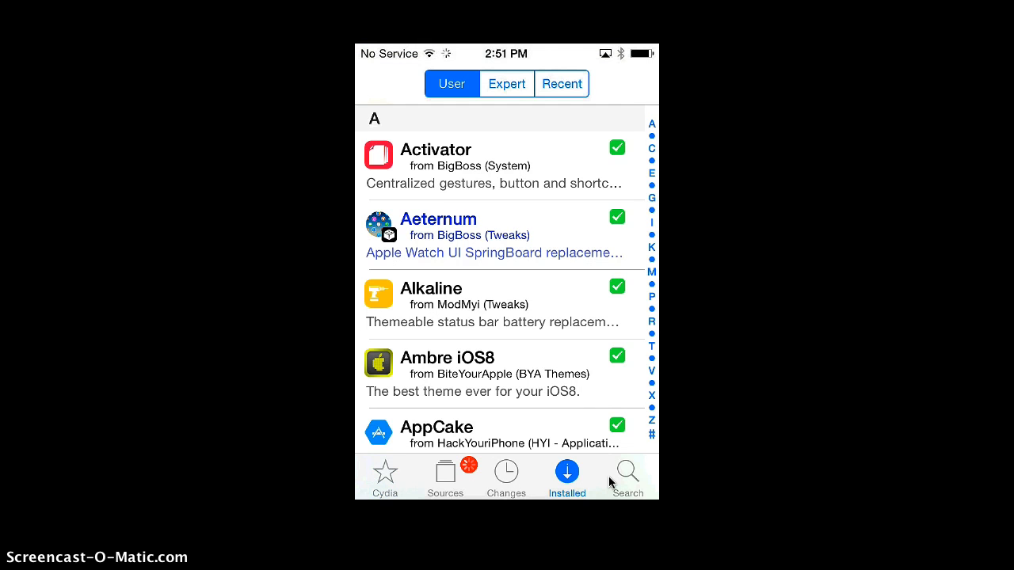
left_click(384, 475)
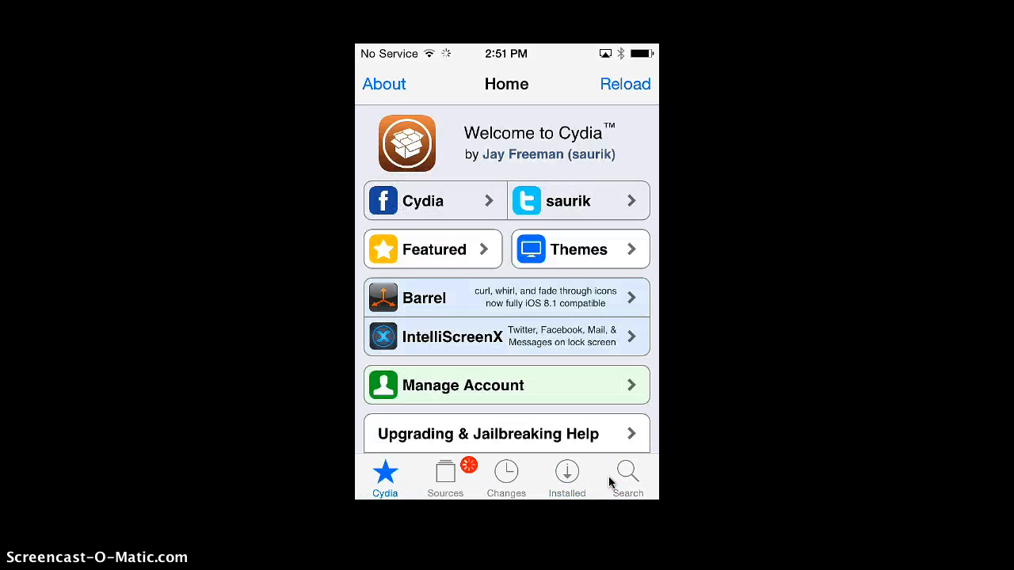
- Reach Cydia's Search page, let its data reload, and leave the search field empty
left_click(628, 475)
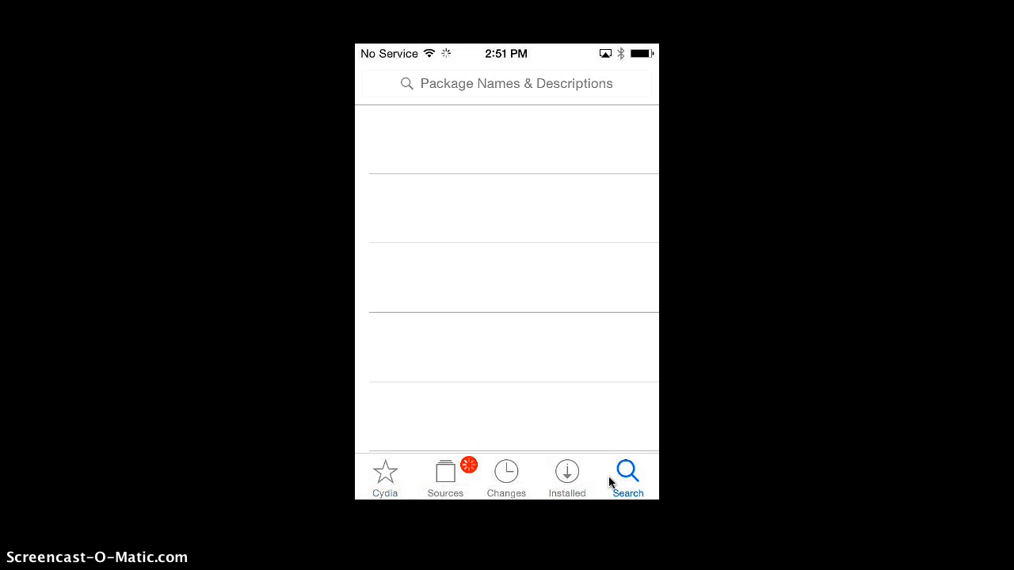
left_click(507, 84)
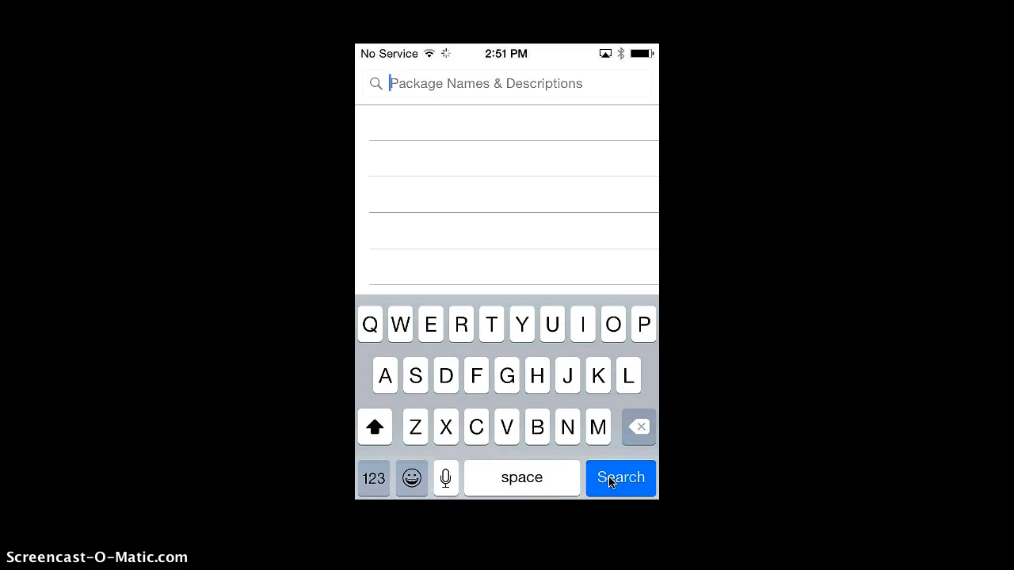
left_click(621, 479)
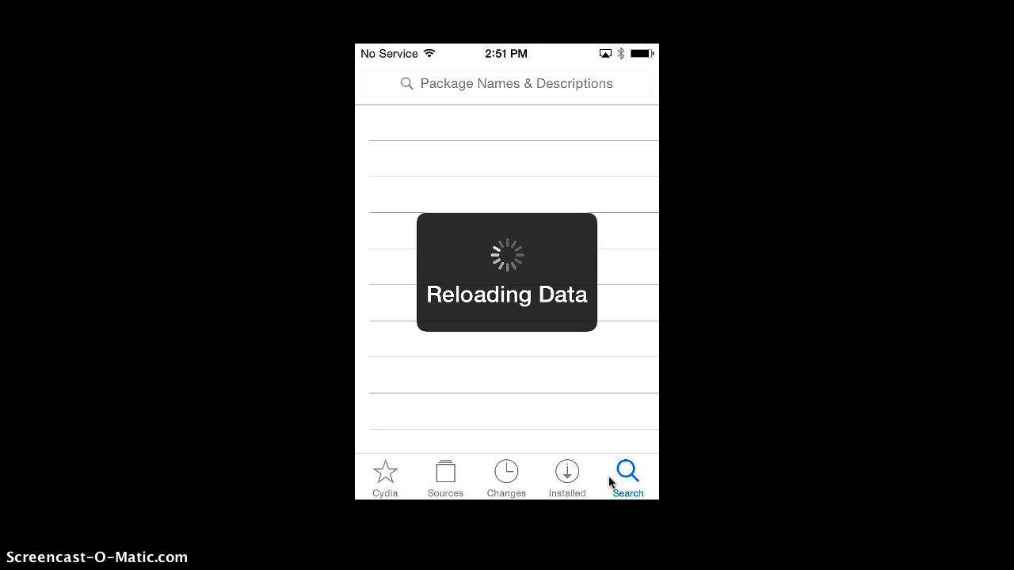
left_click(507, 83)
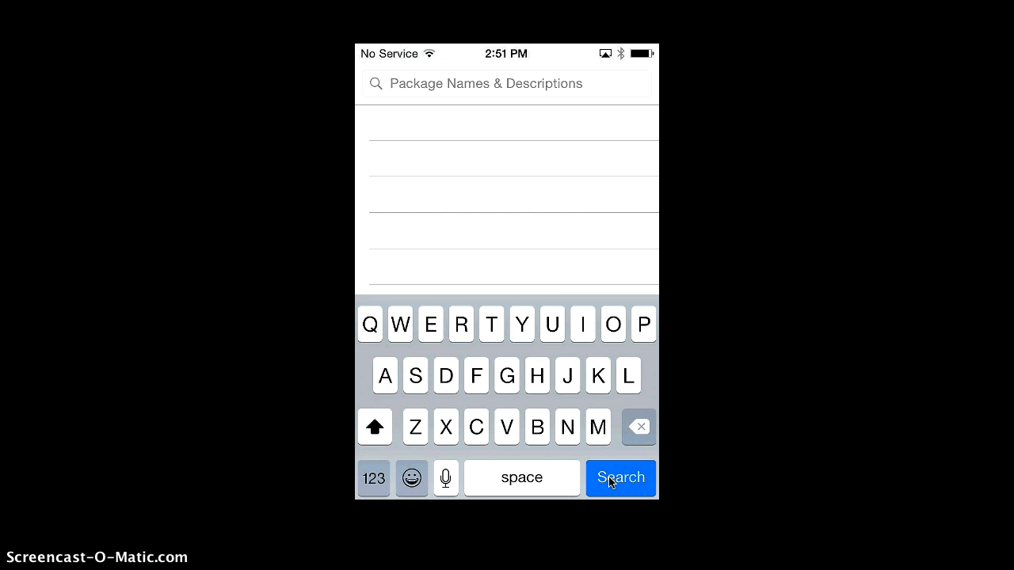
left_click(485, 83)
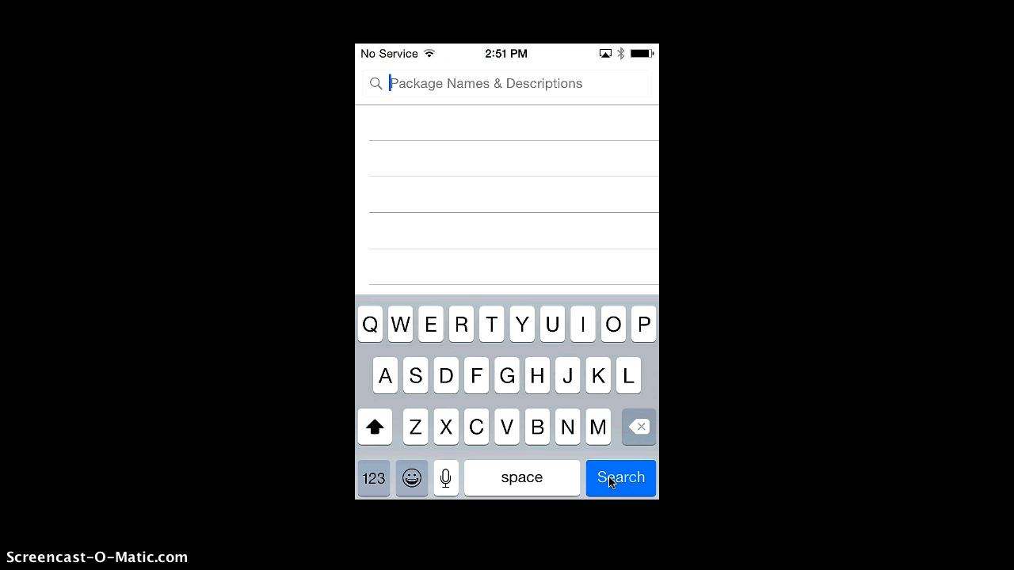
left_click(621, 478)
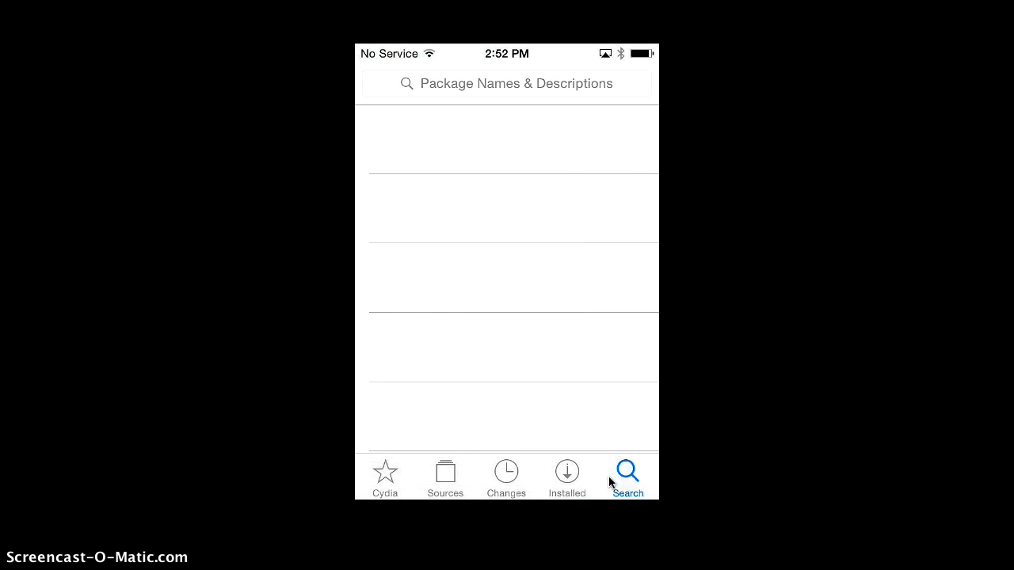
- Browse the Themes section to 0Ground Icons iOS7 & iOS8, then begin a search for '0'
left_click(385, 475)
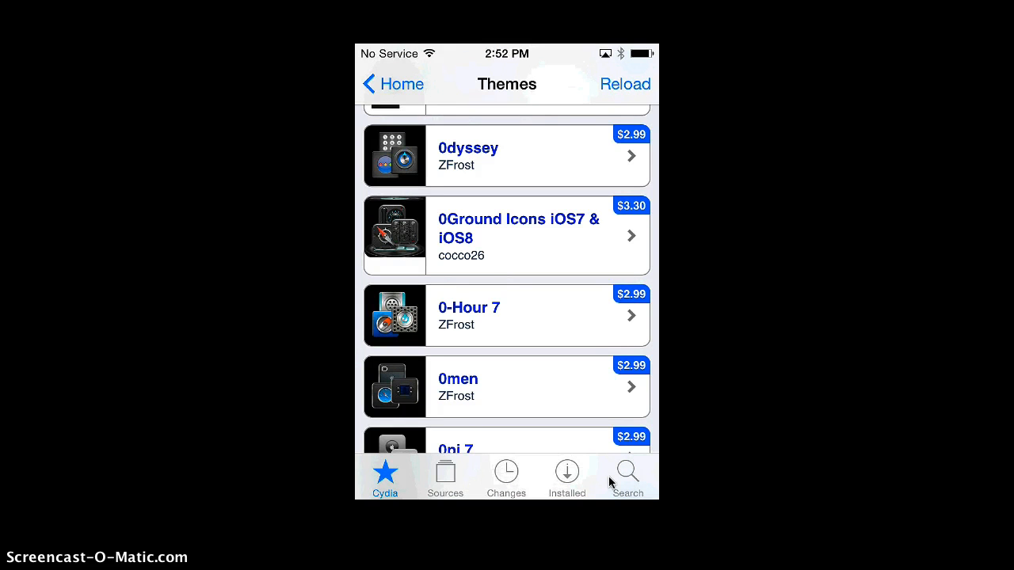
left_click(628, 472)
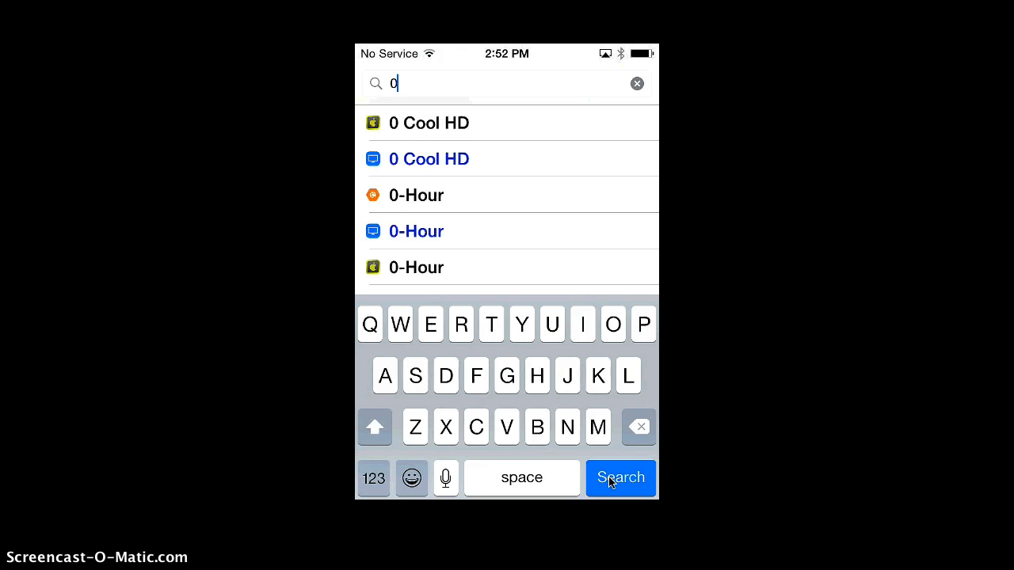
- Search '0Ground', scan the matching packages, trim the extra letters, and return to the Themes listing
type("Ground")
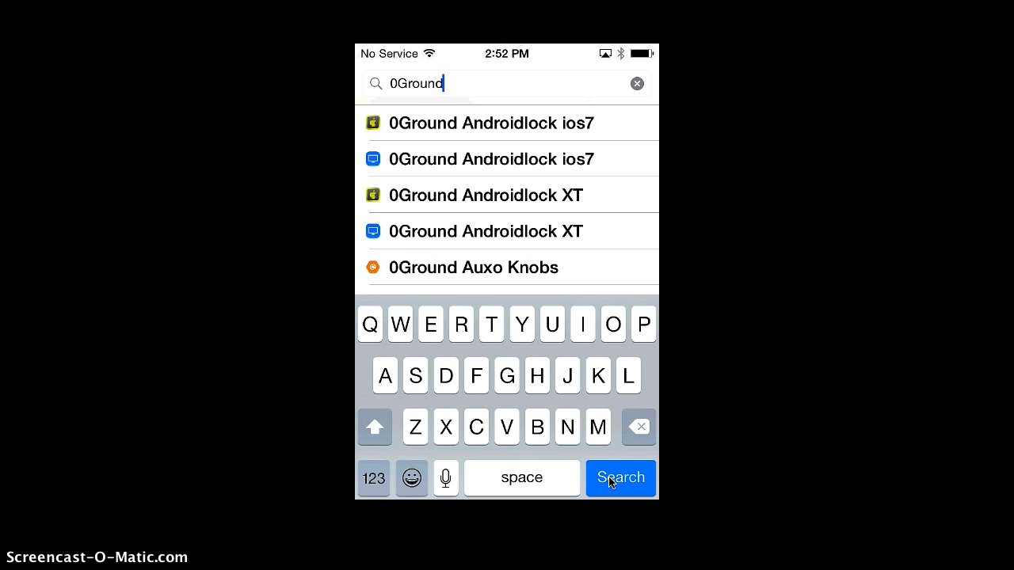
scroll("down", 3)
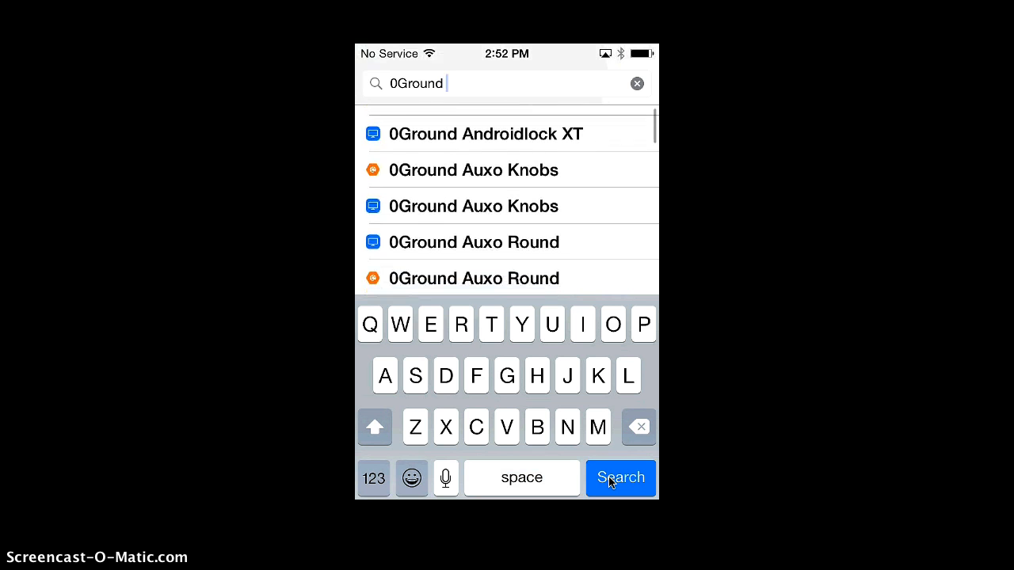
scroll("down", 3)
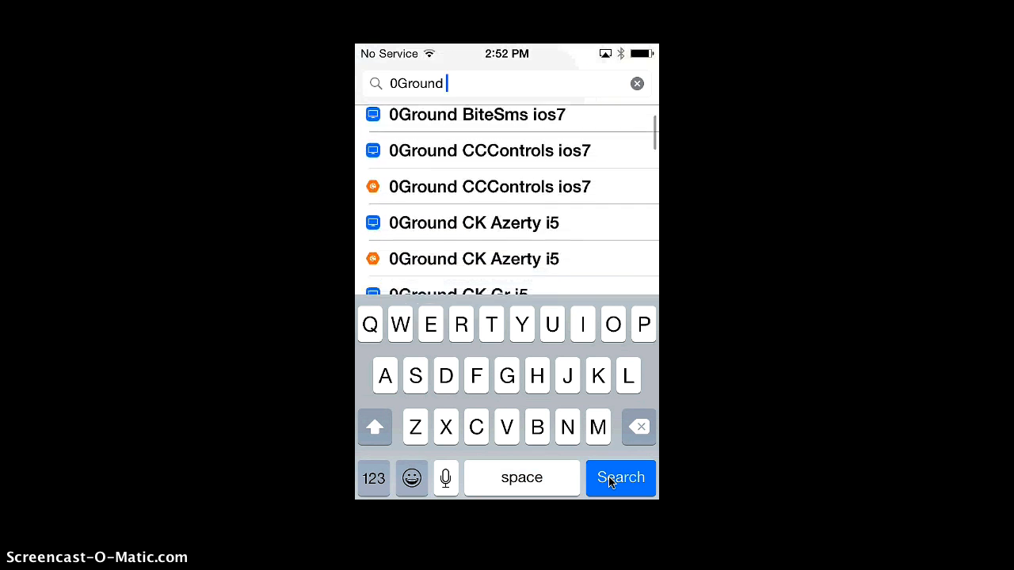
scroll("down", 3)
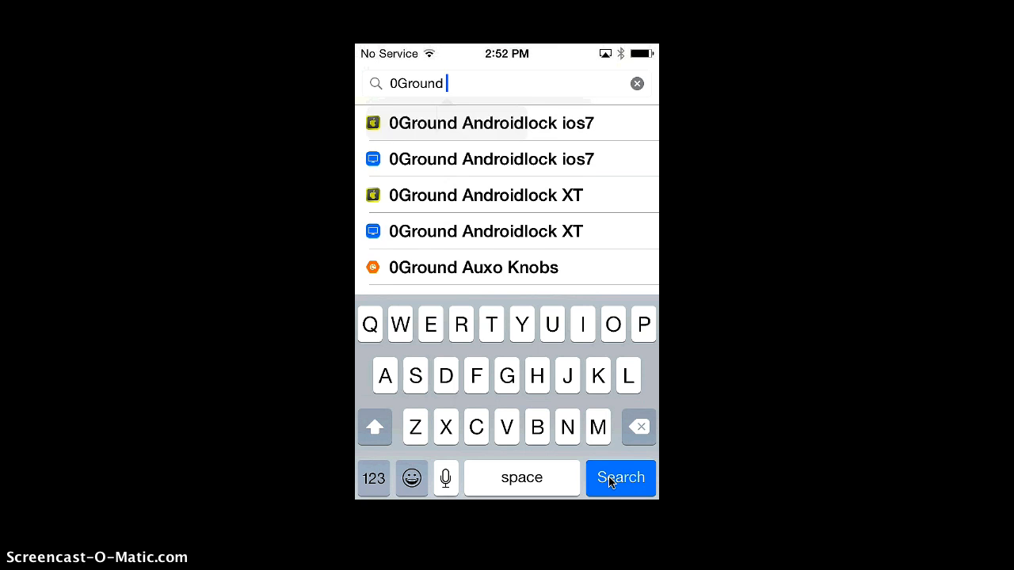
type("fo")
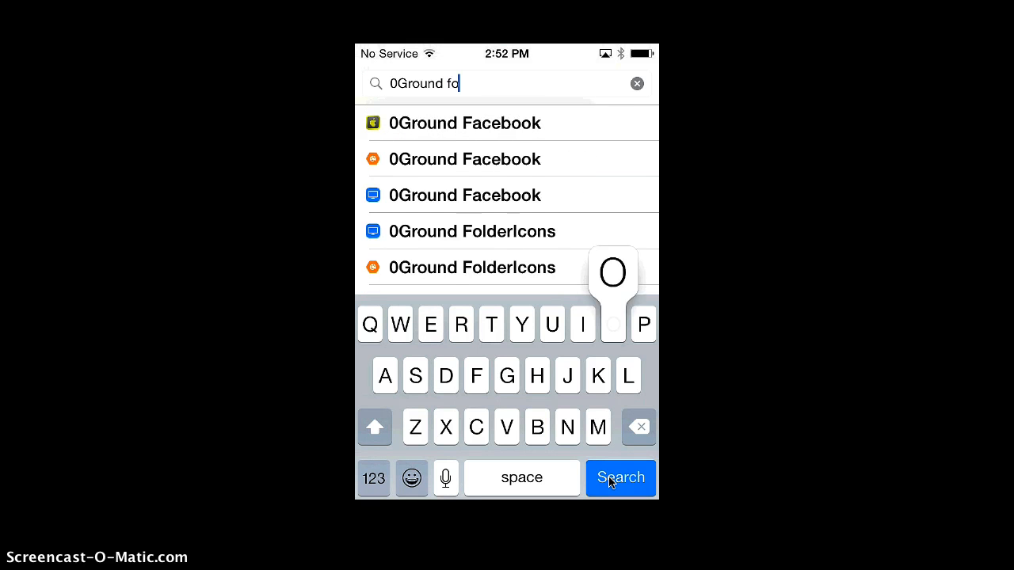
left_click(639, 428)
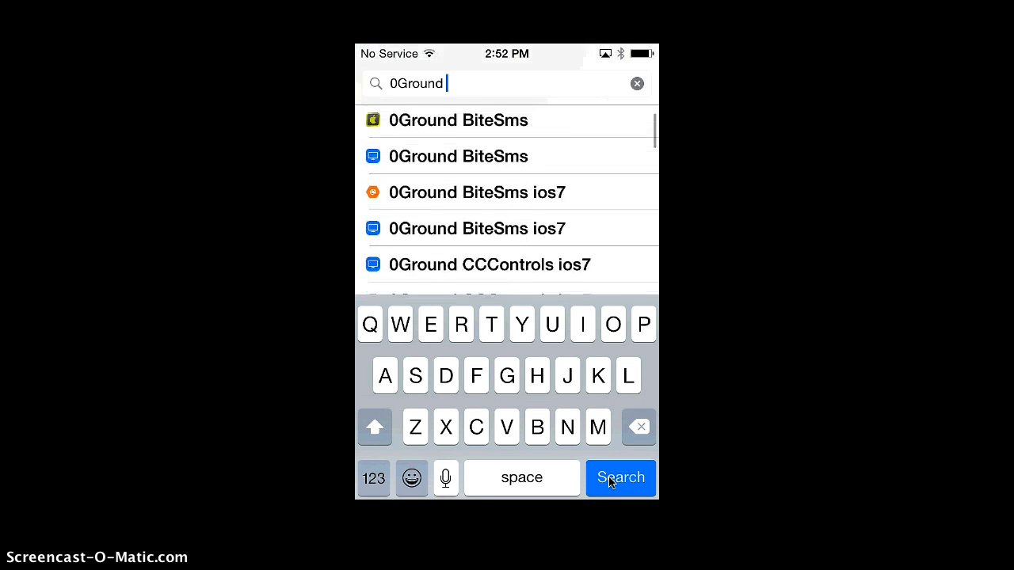
scroll("down", 3)
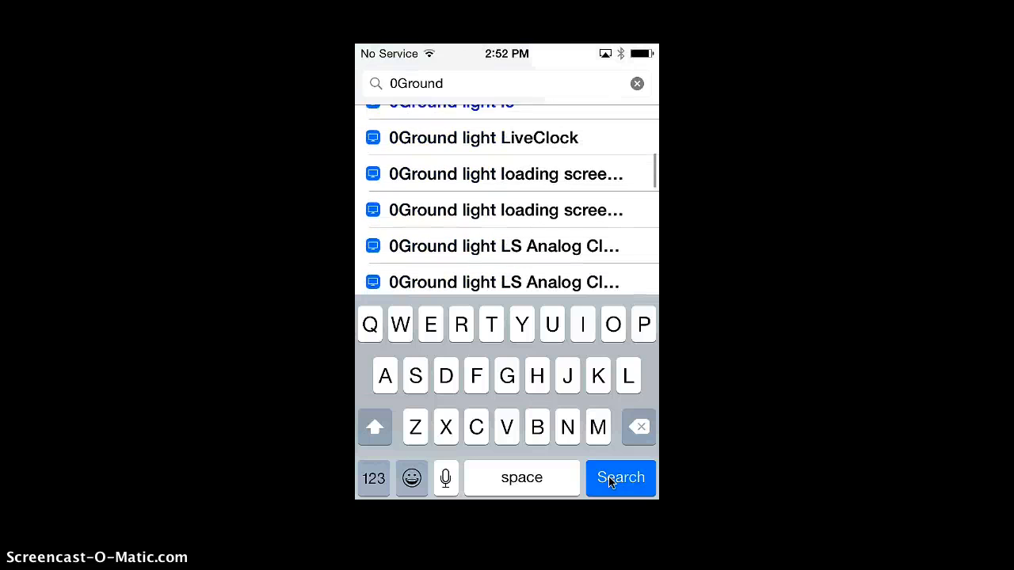
left_click(621, 479)
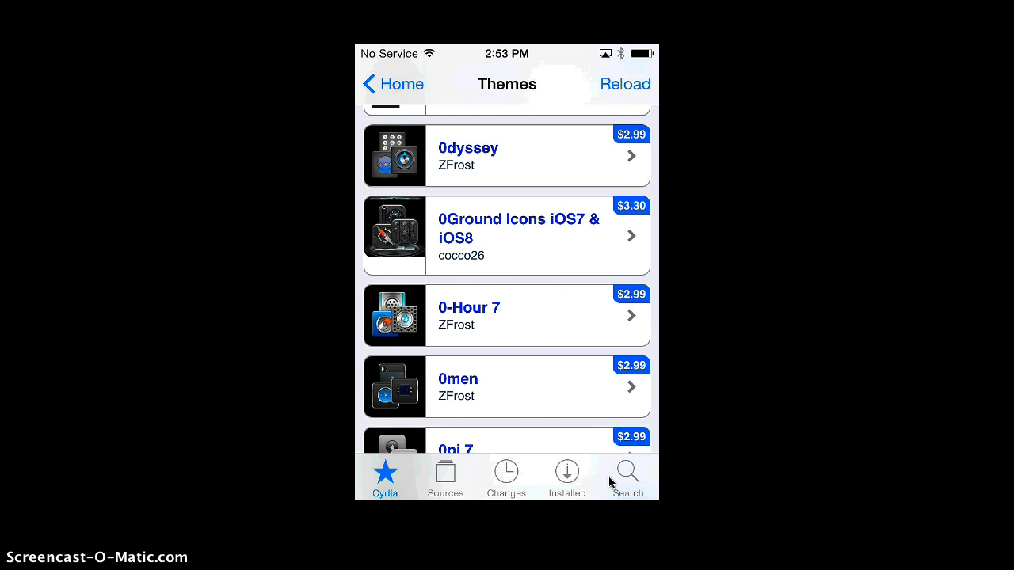
- Refine the search to '0Ground icons' and view the 0Ground Icons iOS7 & iOS8 details page
left_click(627, 473)
type("0Ground icon")
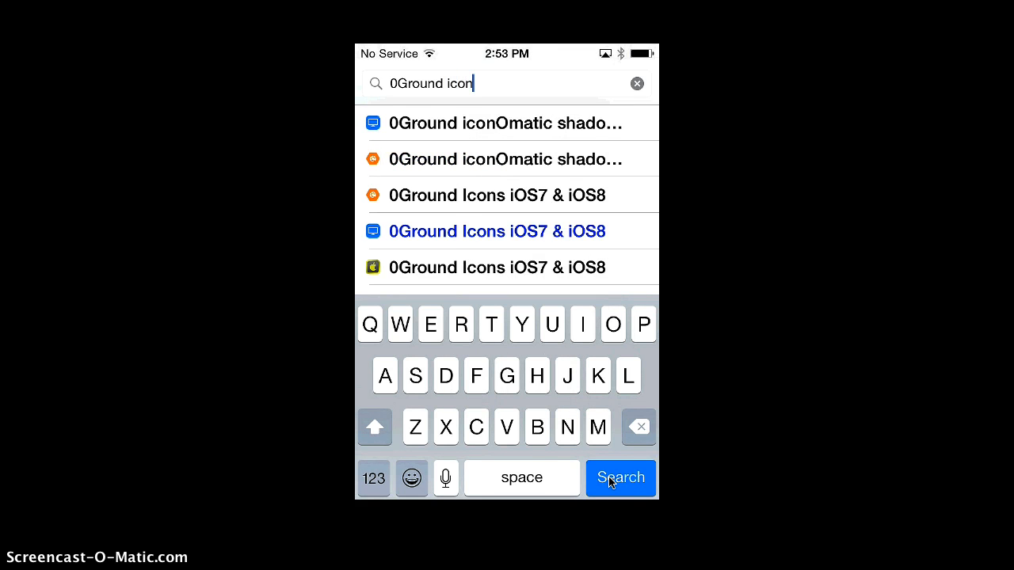
type("s")
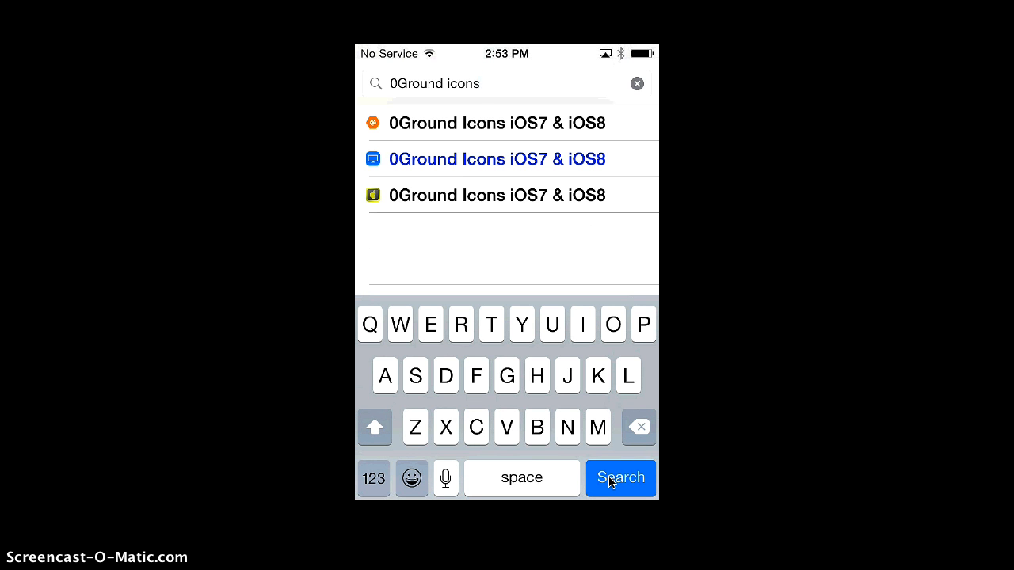
left_click(621, 478)
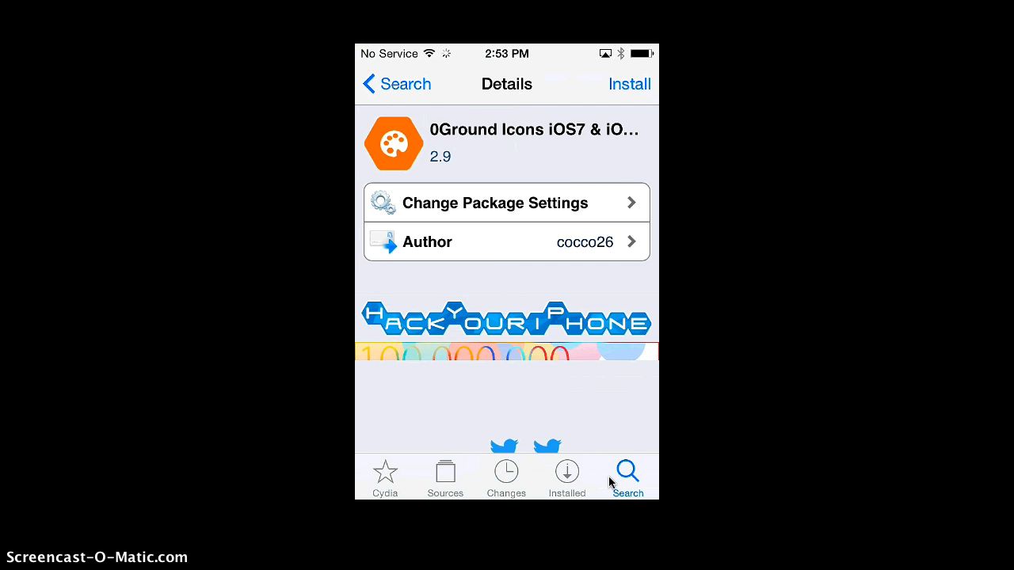
- Review the package details and confirm installing 0Ground Icons iOS7 & iOS8 (34.5 MB)
scroll("down", 3)
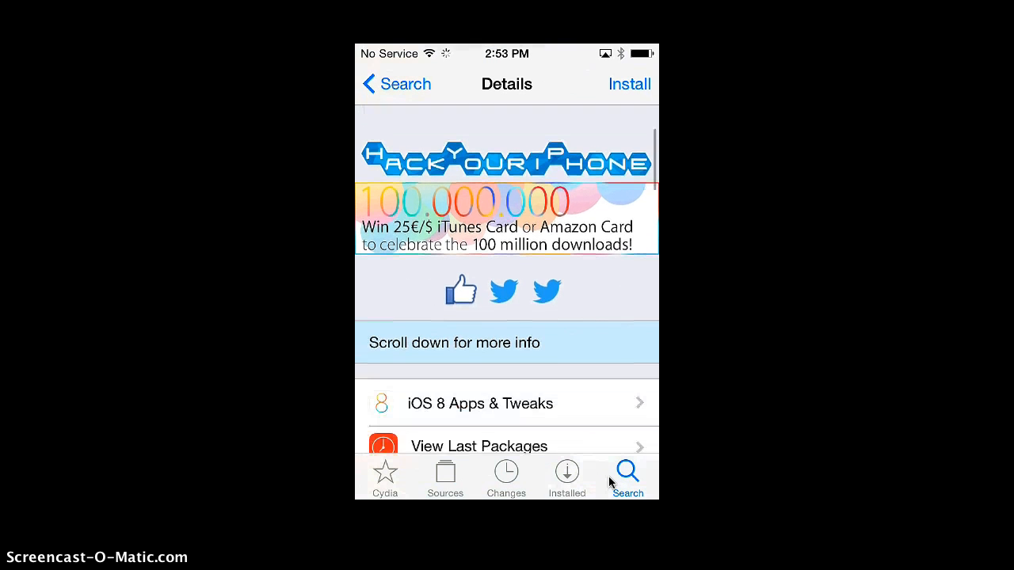
scroll("up", 3)
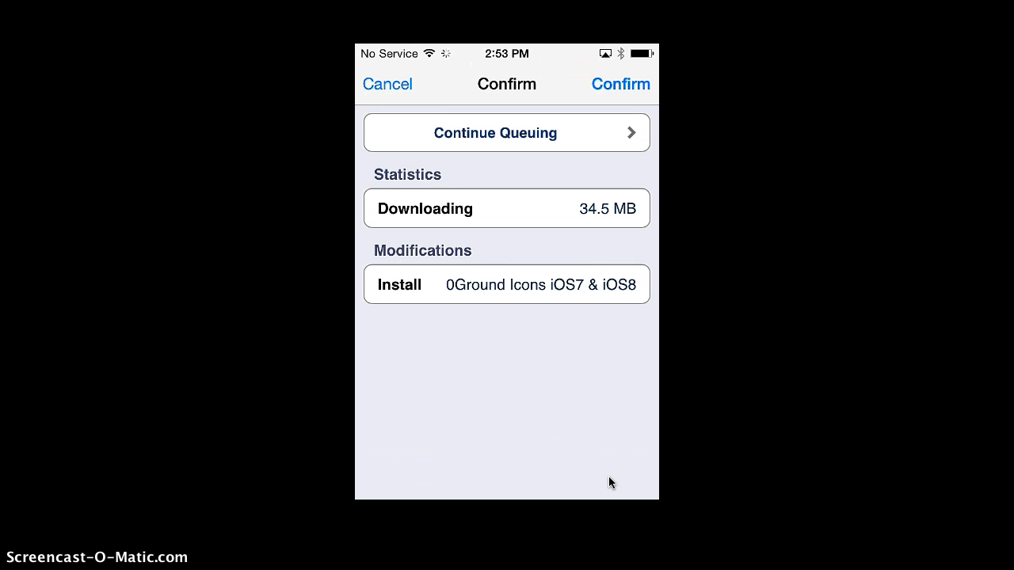
left_click(622, 84)
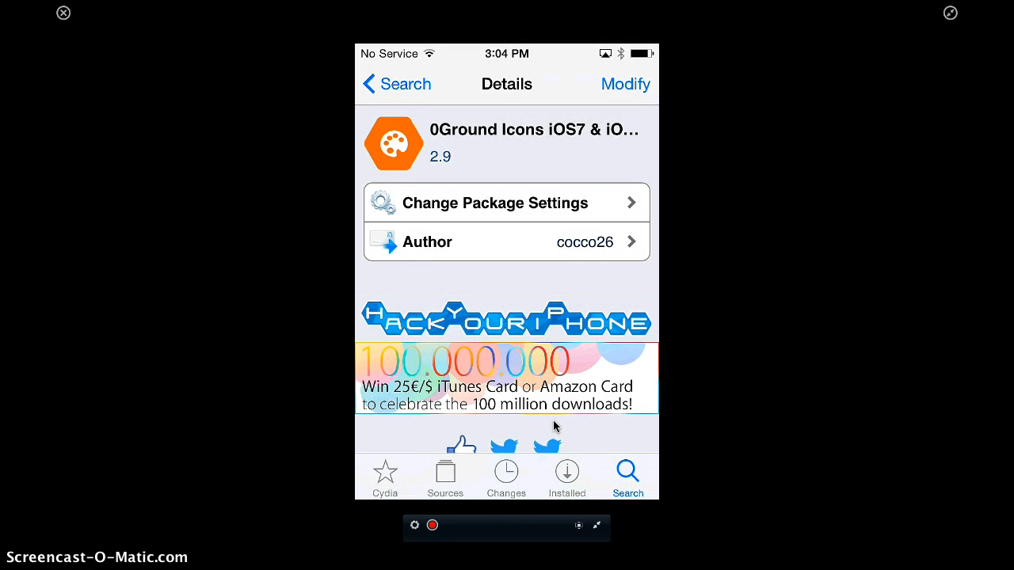
- Return to the 0Ground icons search results and move over to the Settings app
left_click(396, 84)
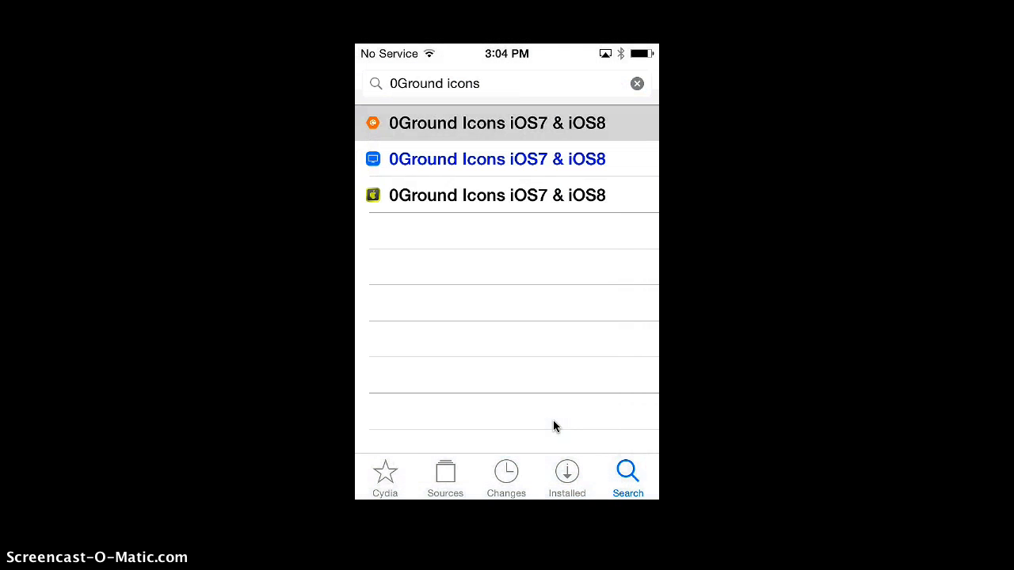
left_click(507, 82)
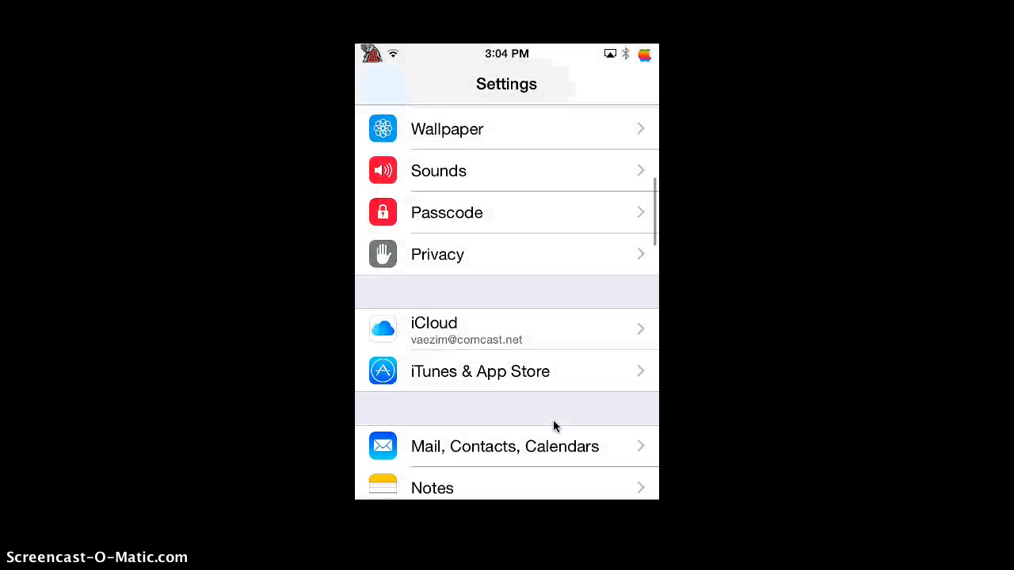
- In WinterBoard Select Themes, enable 0Ground icons ios7&ios8 in place of 78 theme and 78 Circle, then respring
scroll("down", 3)
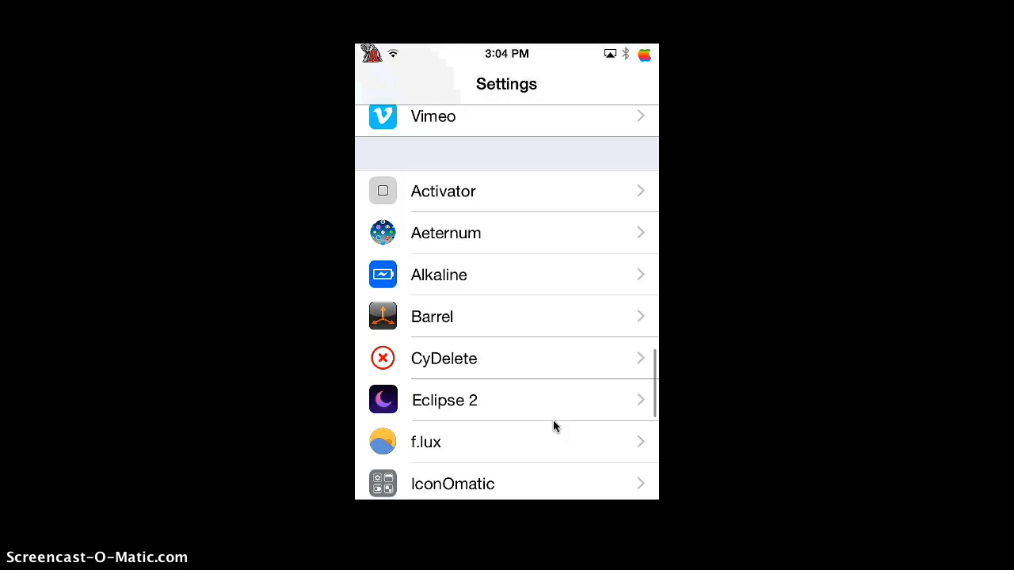
scroll("down", 3)
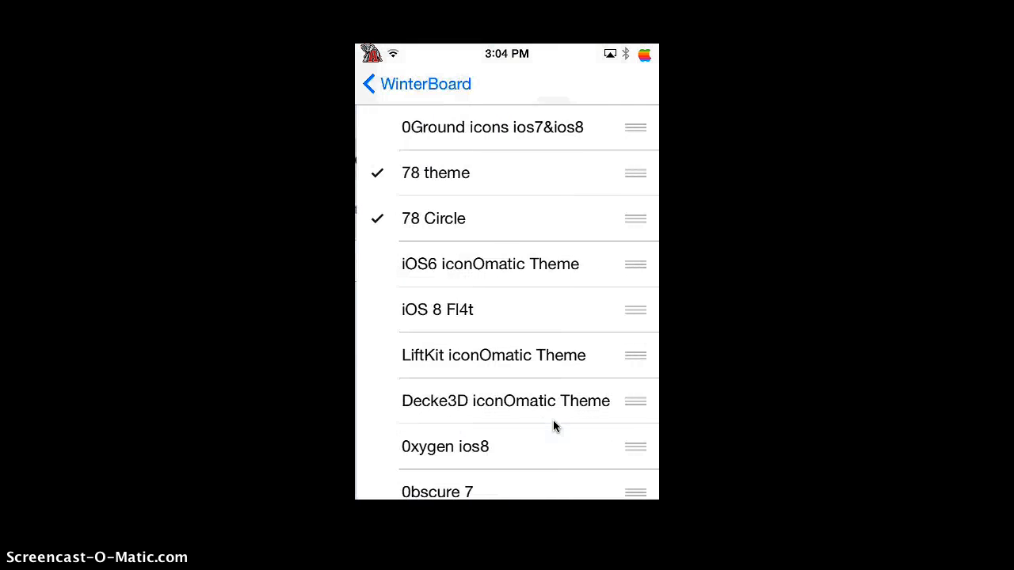
left_click(491, 127)
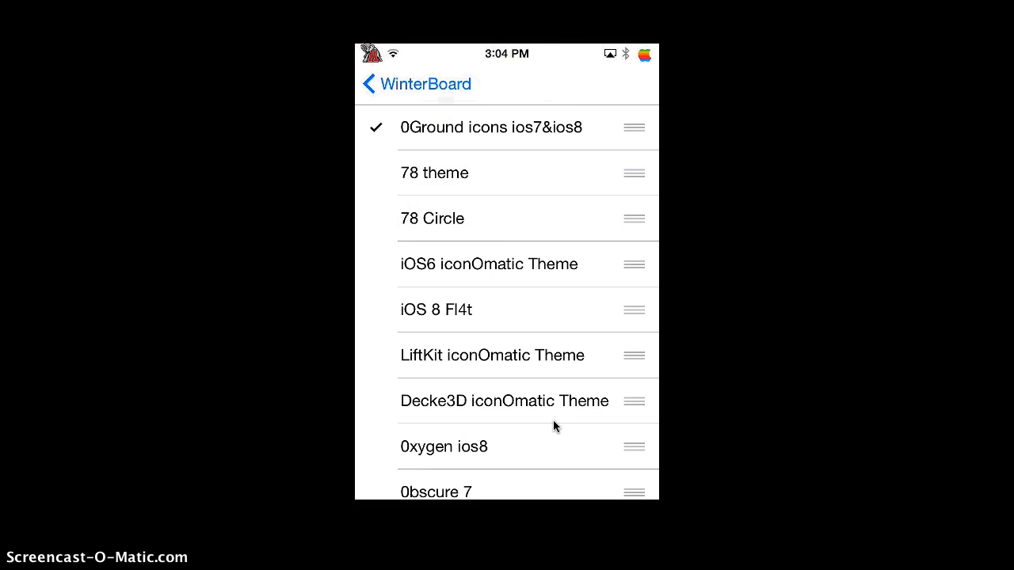
left_click(367, 84)
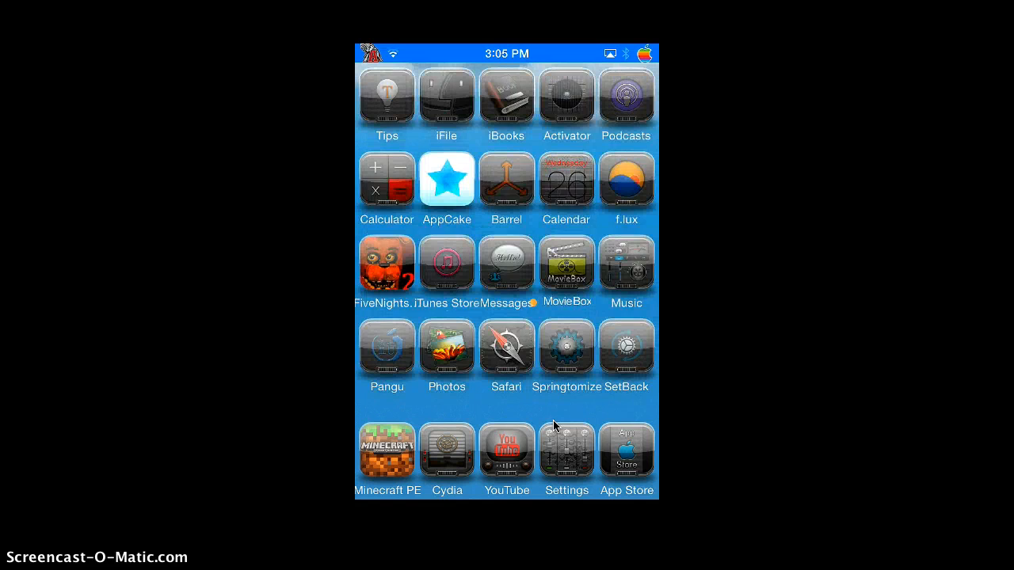
- Swipe across the home screen pages showing the glossy 0Ground icons
scroll("left", 3)
type("Setba")
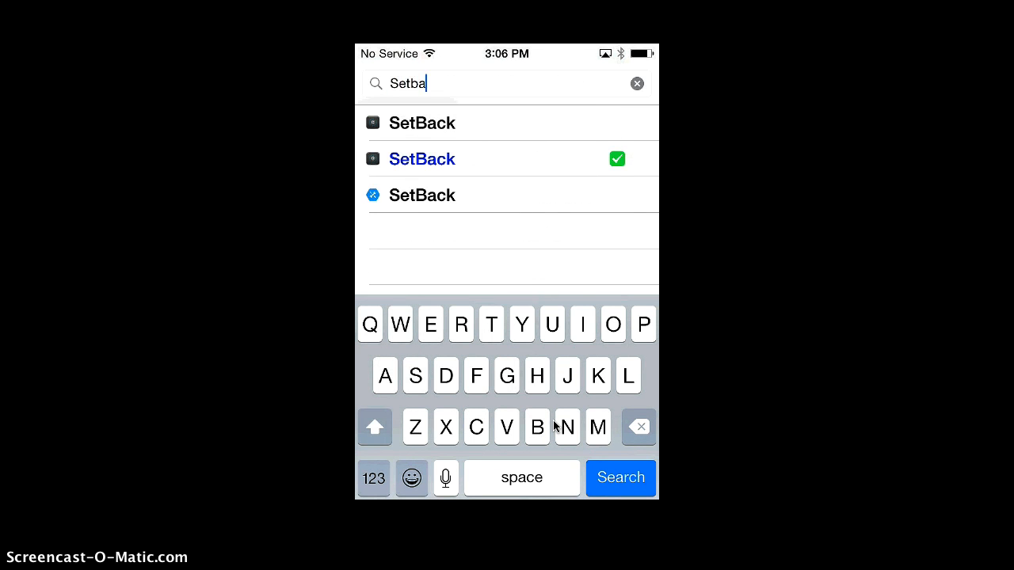
- Search 'Setback', confirm SetBack 2.0.4 is installed, and launch the SetBack app
type("ck")
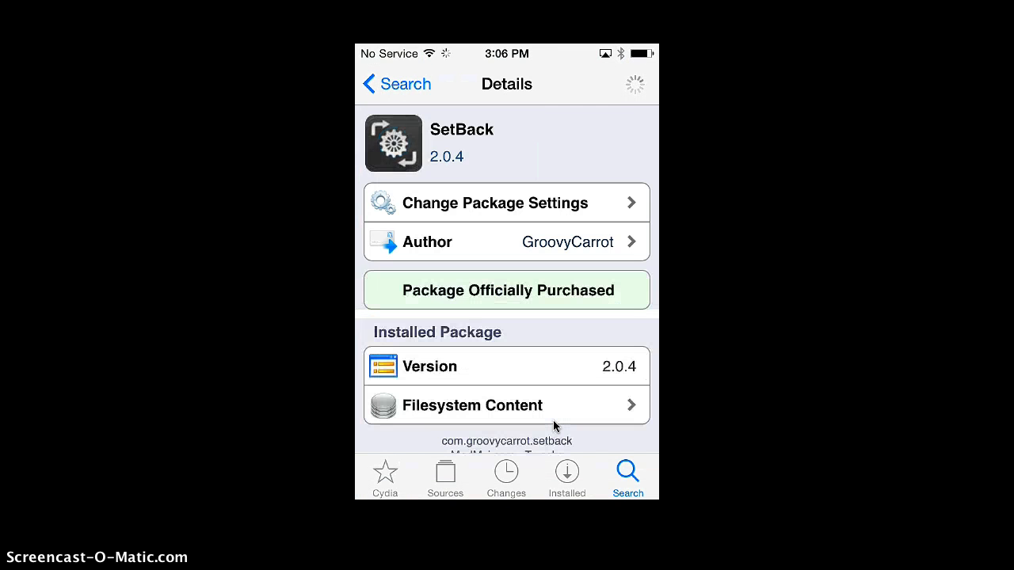
scroll("up", 3)
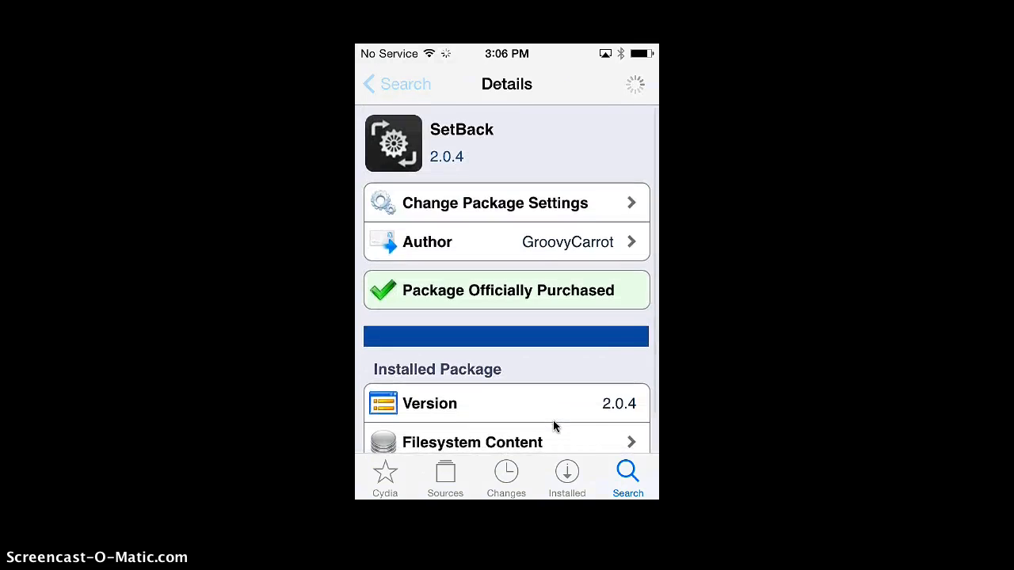
left_click(396, 84)
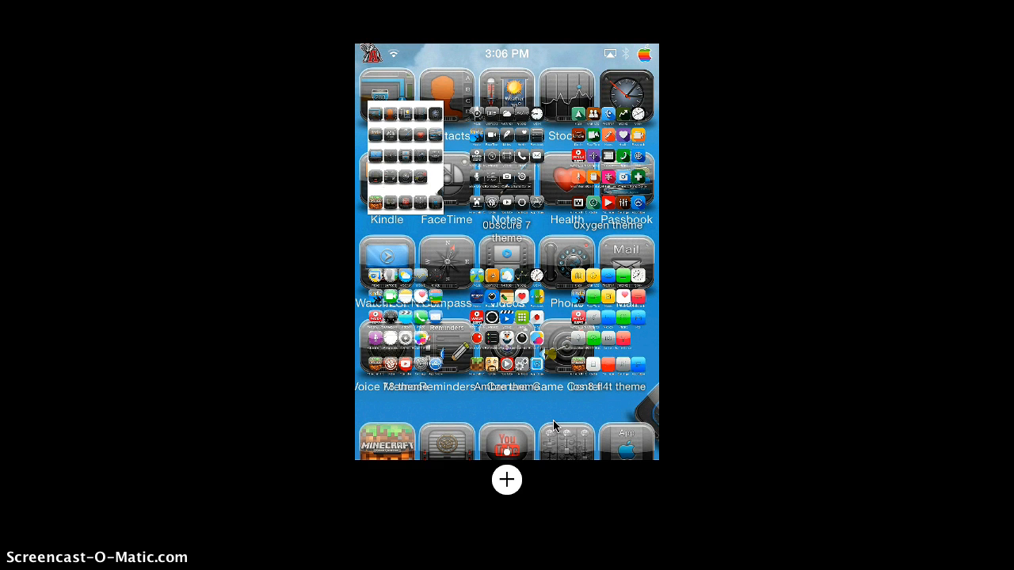
- Save the current layout as a new SetBack setup named '0Ground theme'
left_click(507, 480)
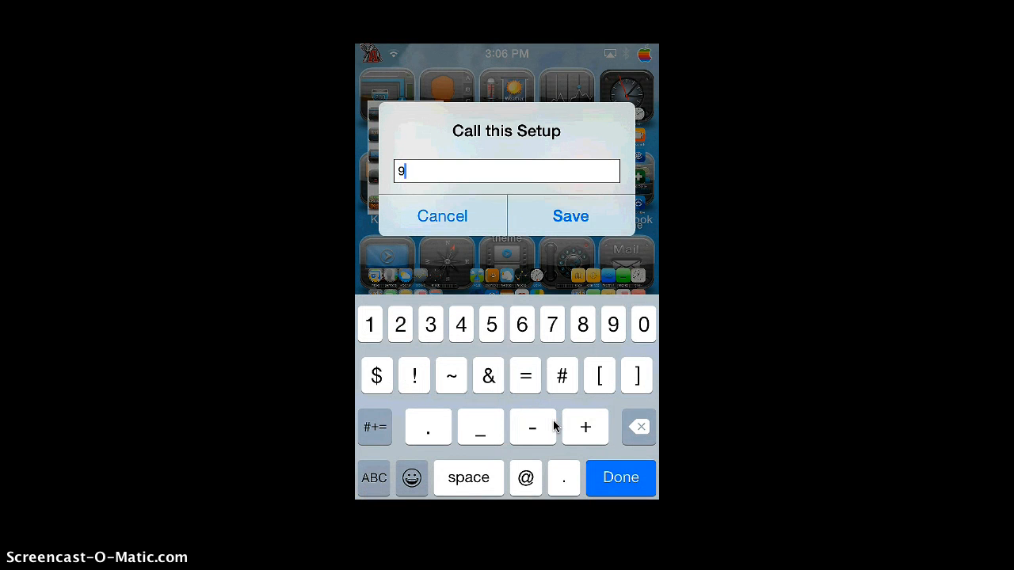
left_click(643, 323)
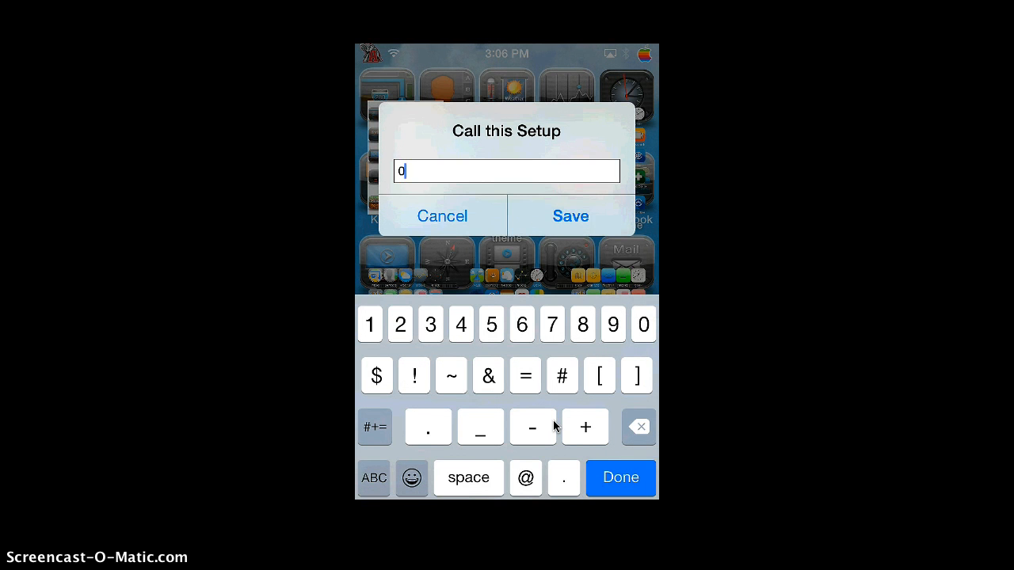
left_click(374, 478)
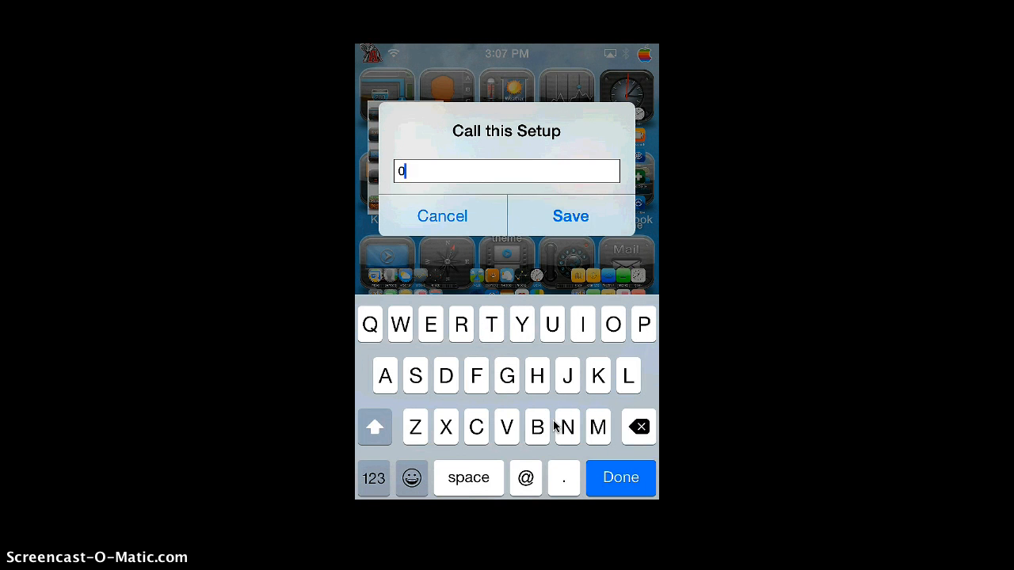
type("G")
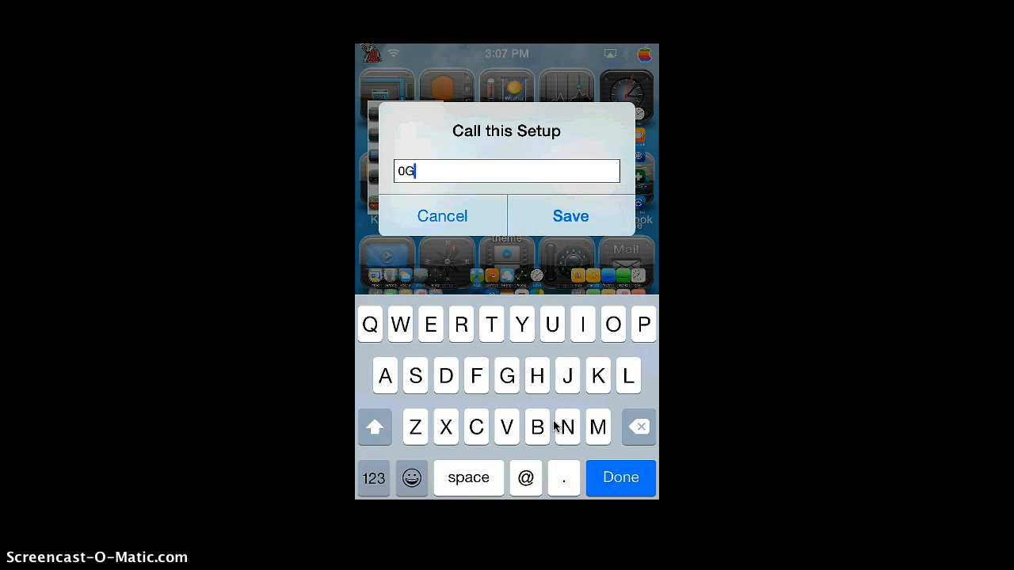
type("rou")
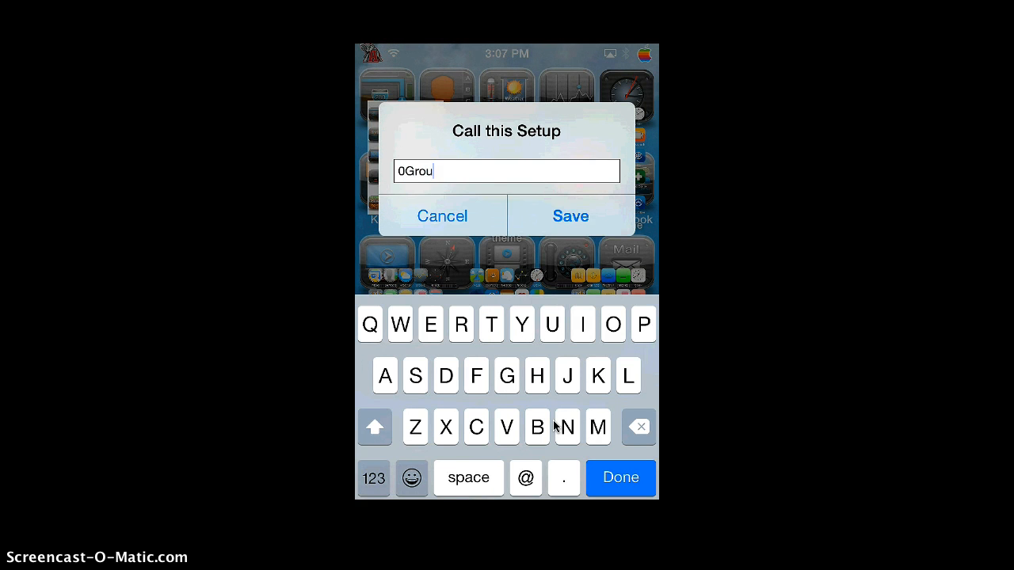
type("nd theme")
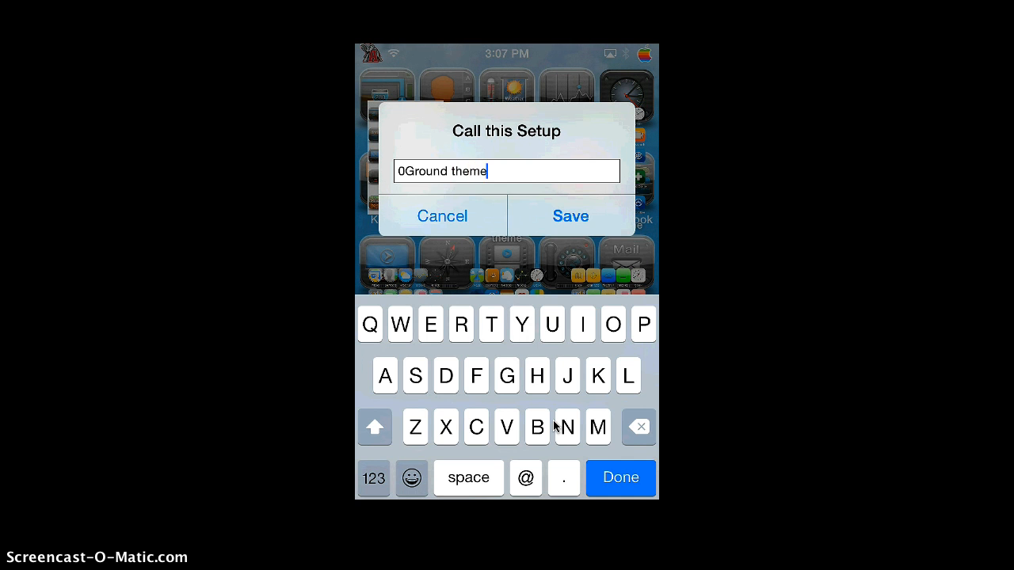
left_click(571, 216)
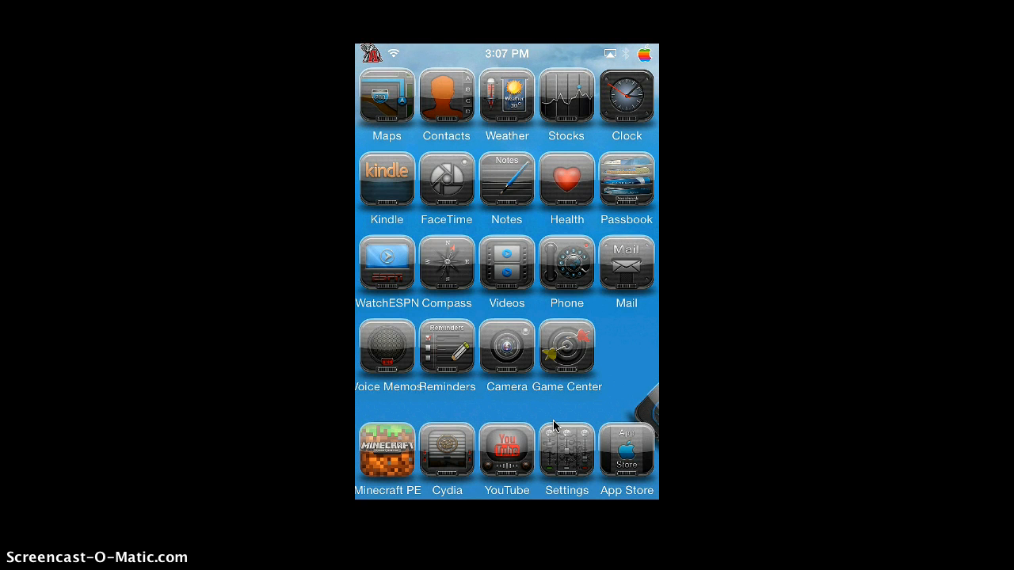
scroll("left", 3)
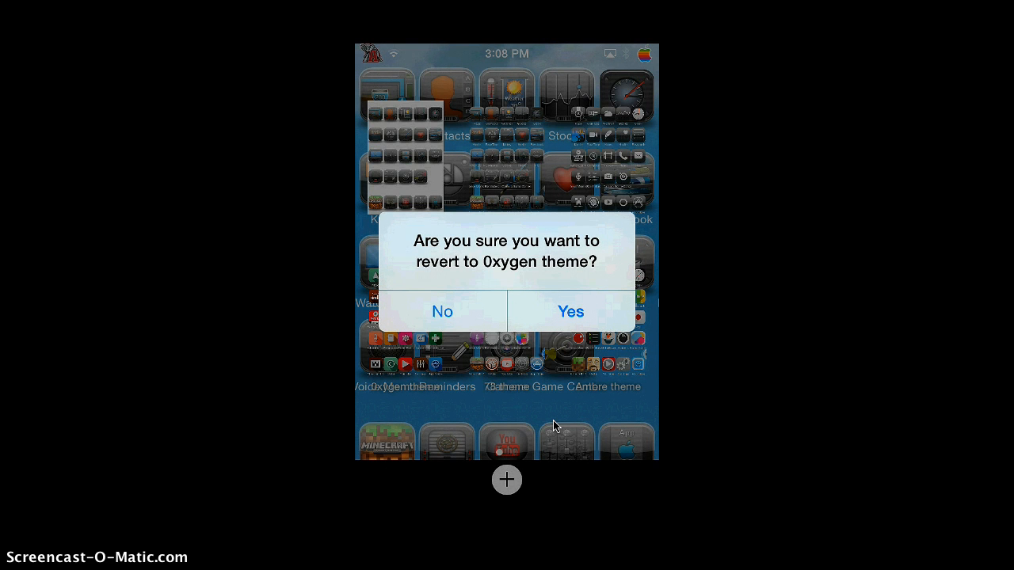
- Confirm reverting the home screen to the saved 0xygen theme setup
left_click(570, 311)
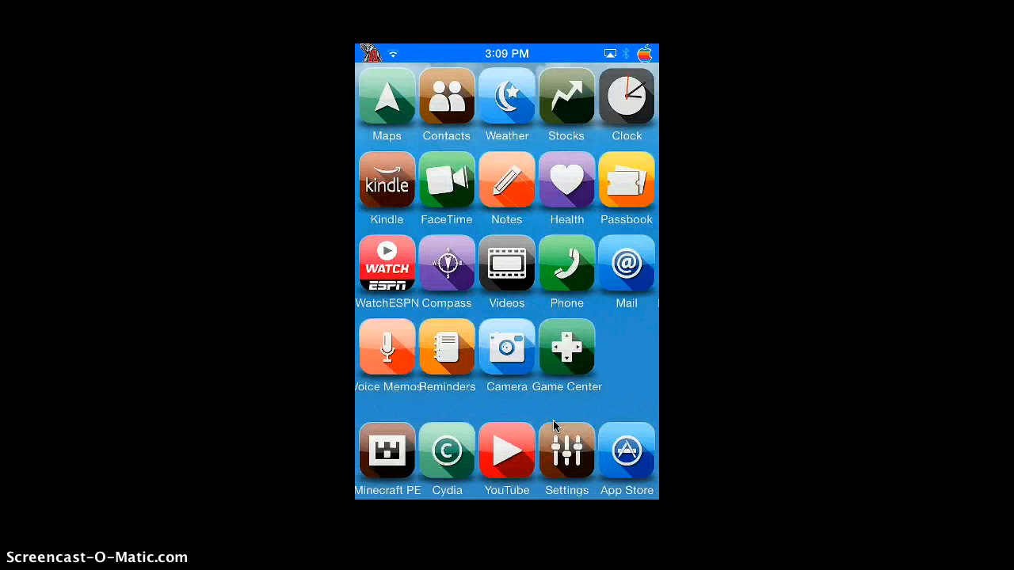
- Swipe across the home pages and confirm reverting to the saved 0Ground theme setup
scroll("left", 3)
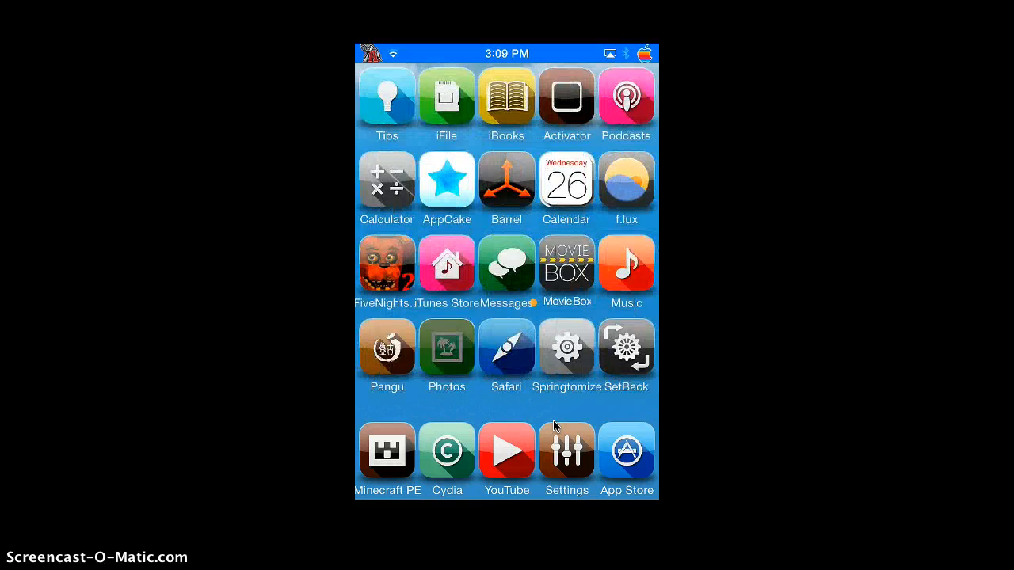
scroll("left", 3)
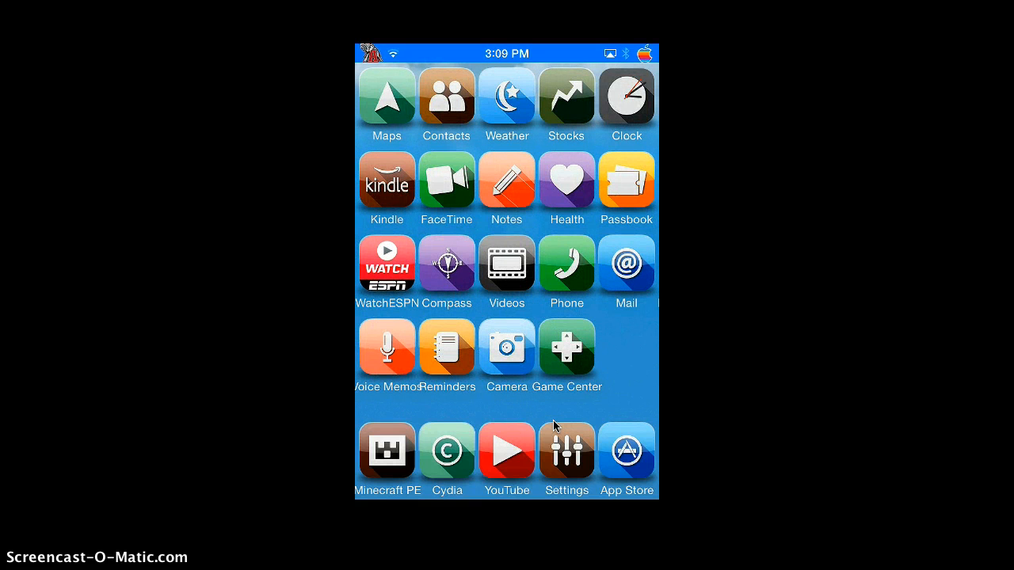
scroll("left", 3)
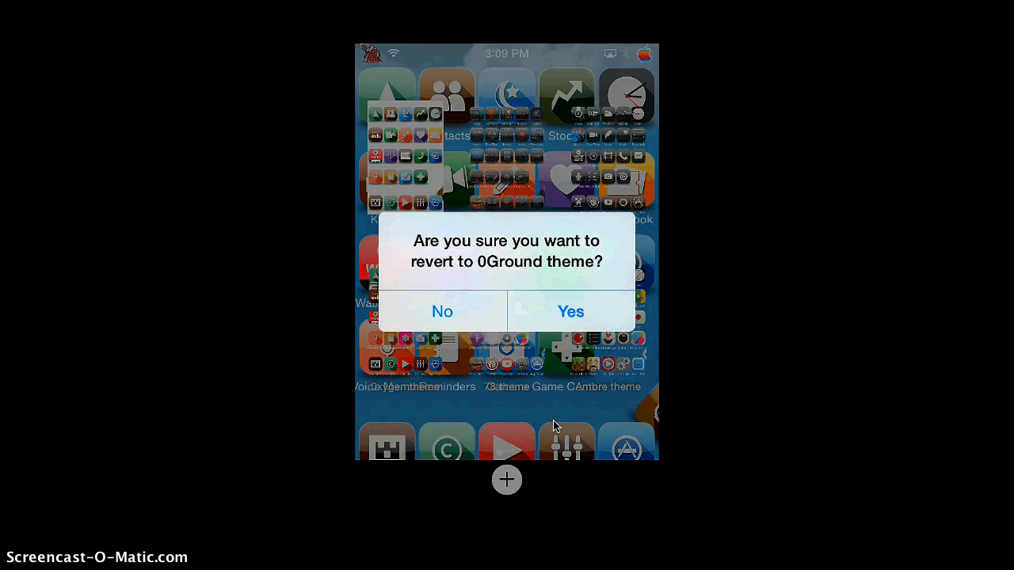
left_click(570, 311)
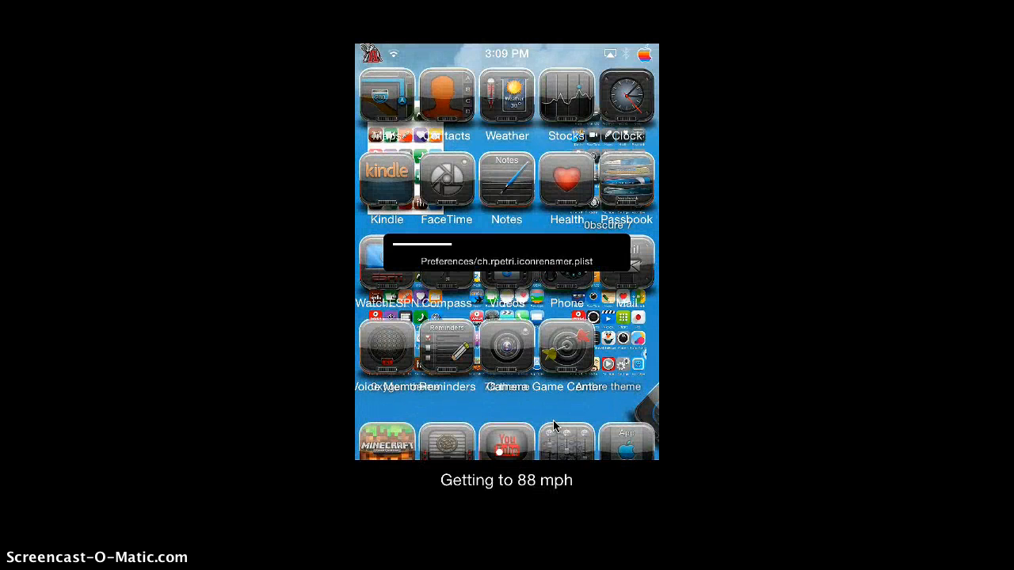